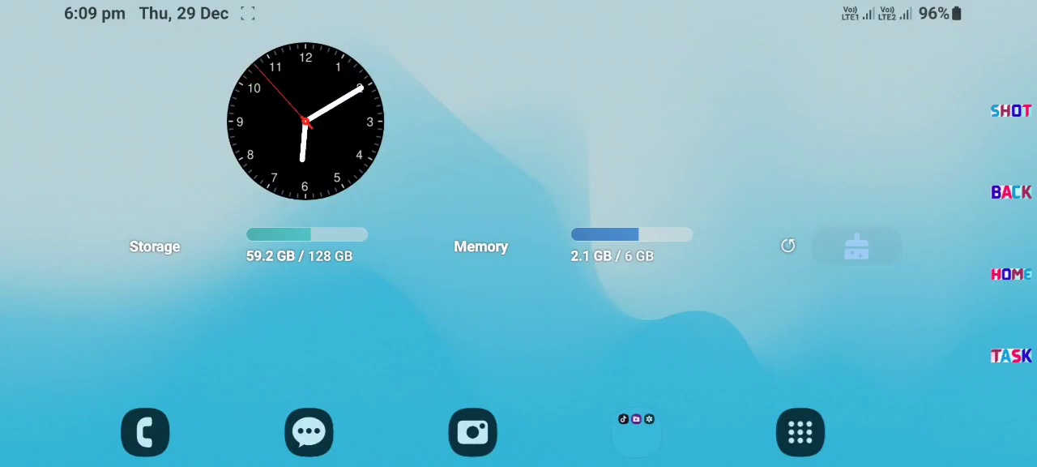
# - Launch the Settings app from the second page of the app drawer
pyautogui.click(800, 431)
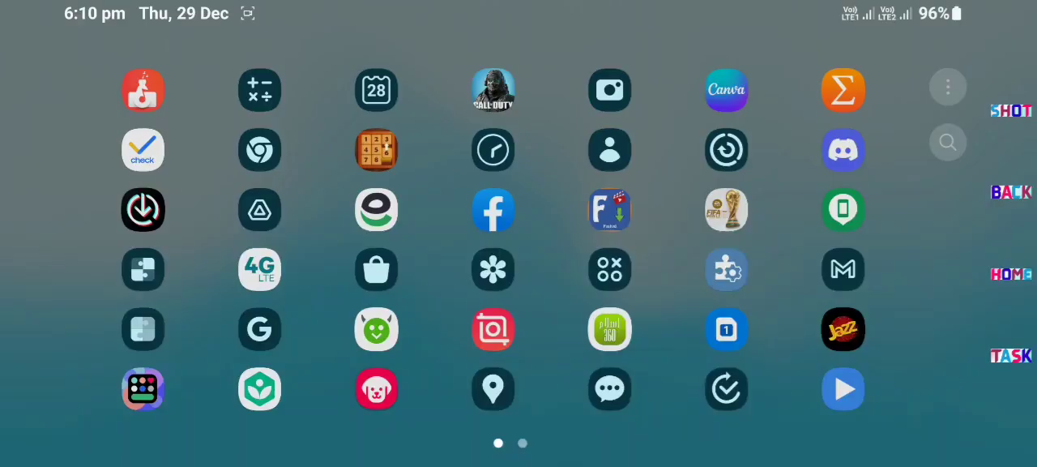
pyautogui.hscroll(-3)
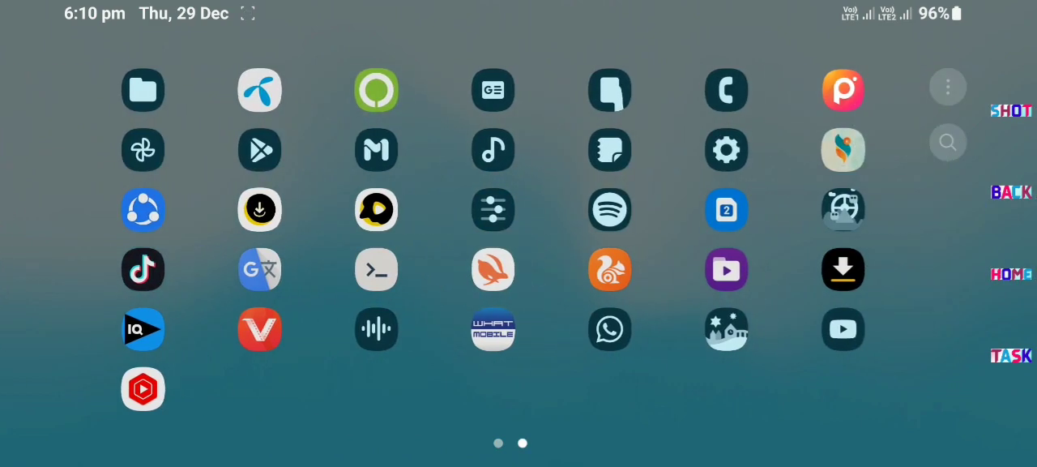
pyautogui.click(726, 149)
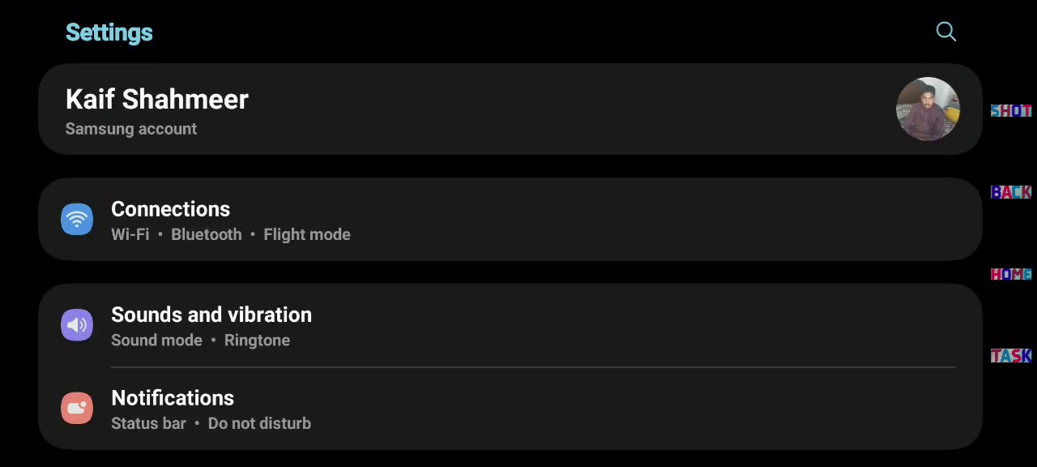
# - Search Settings for 'bixby routines' and go to the Modes and Routines page
pyautogui.click(947, 32)
pyautogui.write('bixby rou')
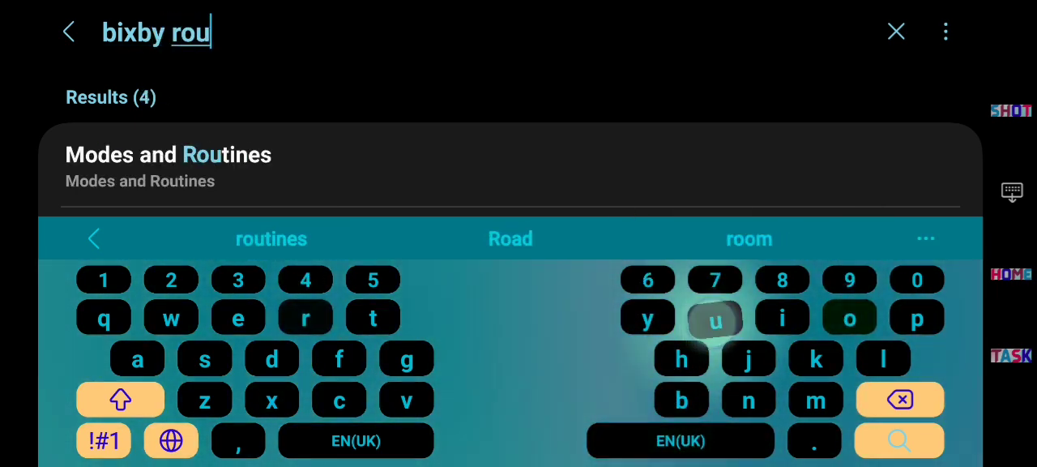
pyautogui.click(272, 238)
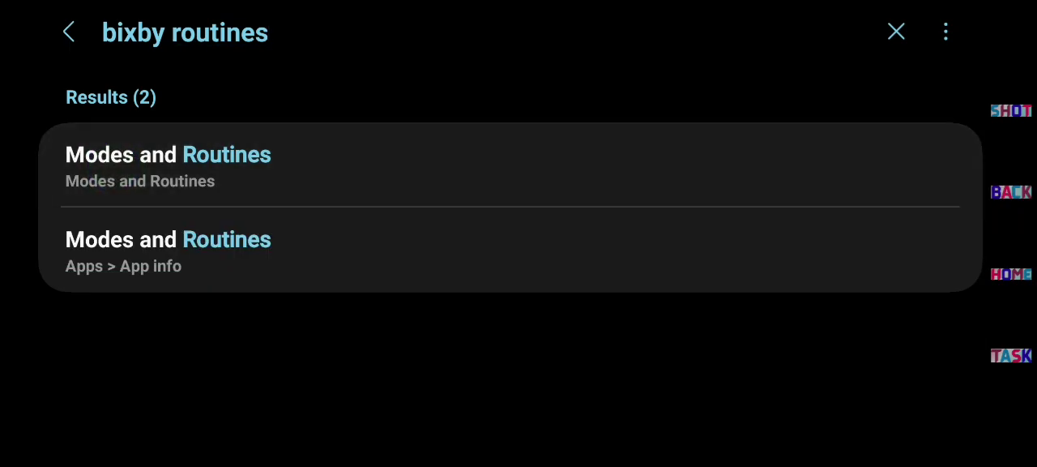
pyautogui.click(168, 165)
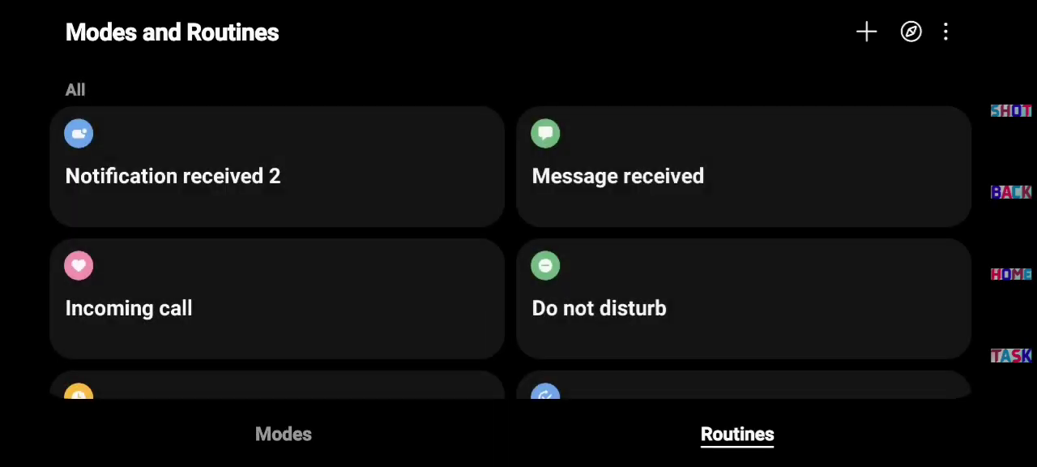
# - Start a new routine with a Charging status trigger set to Charging
pyautogui.click(866, 33)
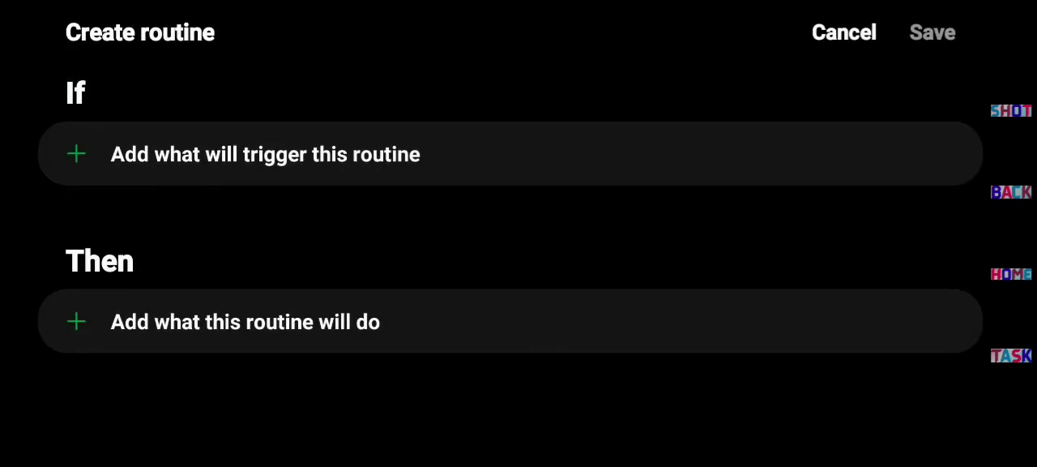
pyautogui.click(266, 154)
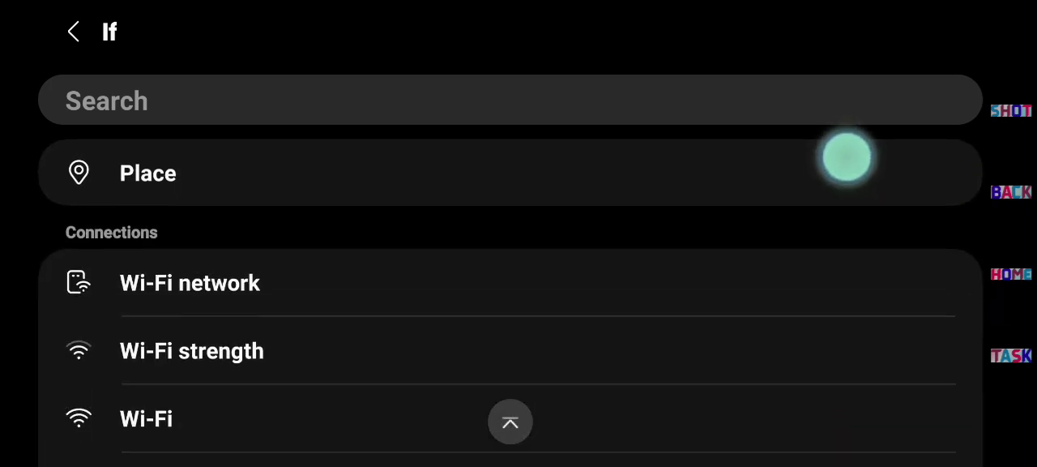
pyautogui.scroll(-3)
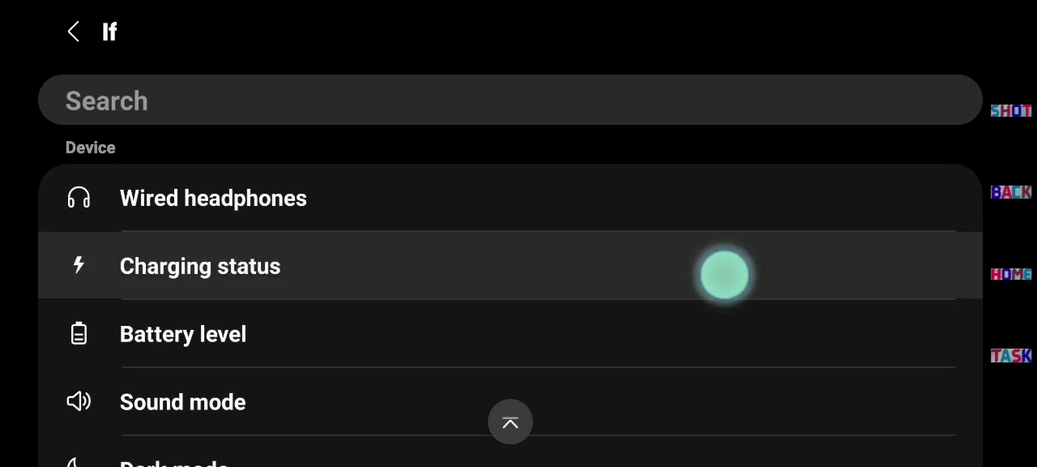
pyautogui.click(201, 266)
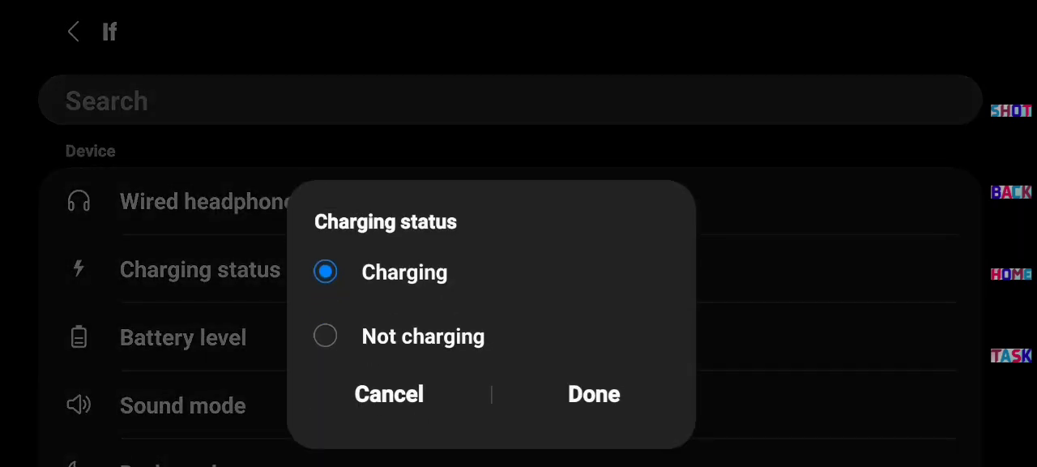
pyautogui.click(593, 394)
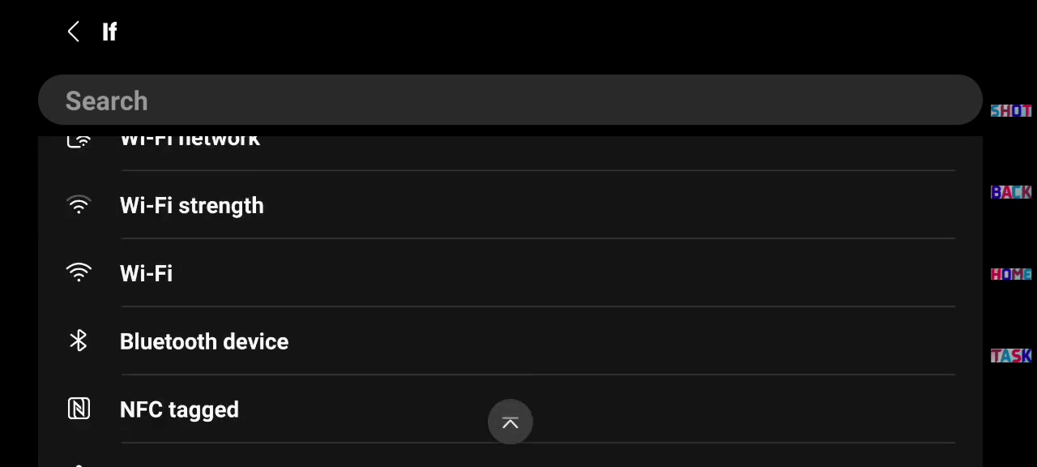
# - Add a Battery level condition of equal to or above 100%
pyautogui.scroll(-3)
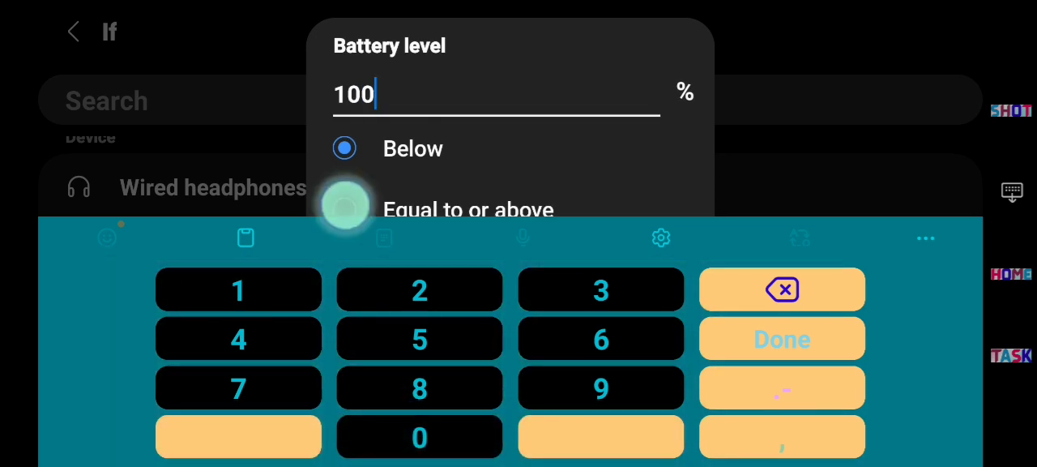
pyautogui.click(343, 209)
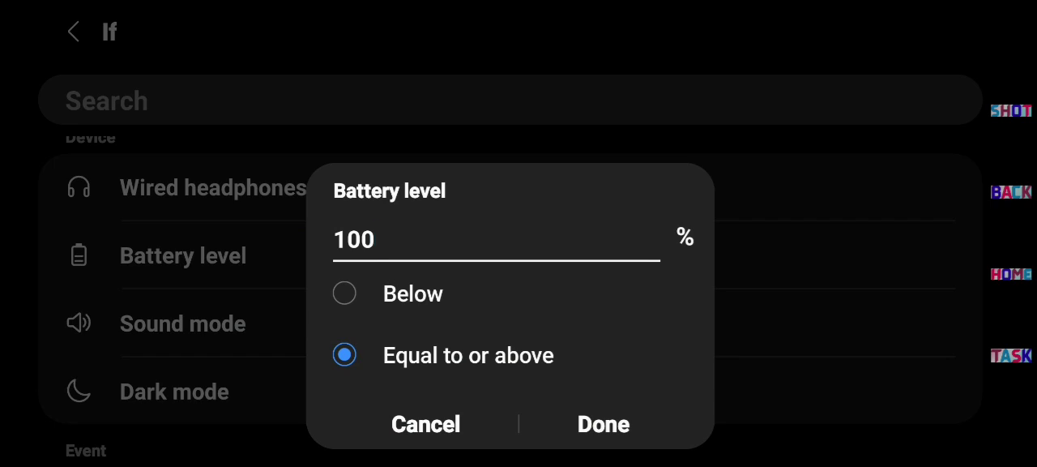
pyautogui.click(603, 423)
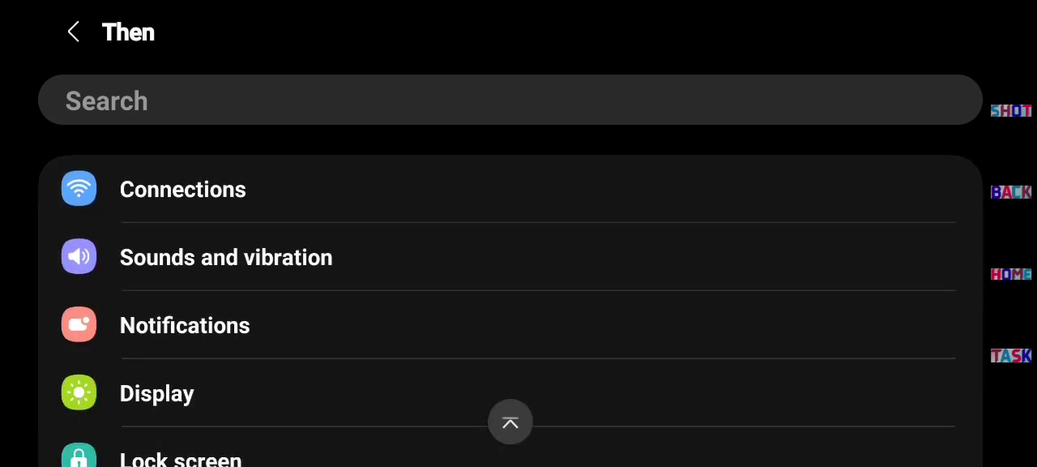
# - Set the routine's action to Protect battery On from the Battery category
pyautogui.scroll(-3)
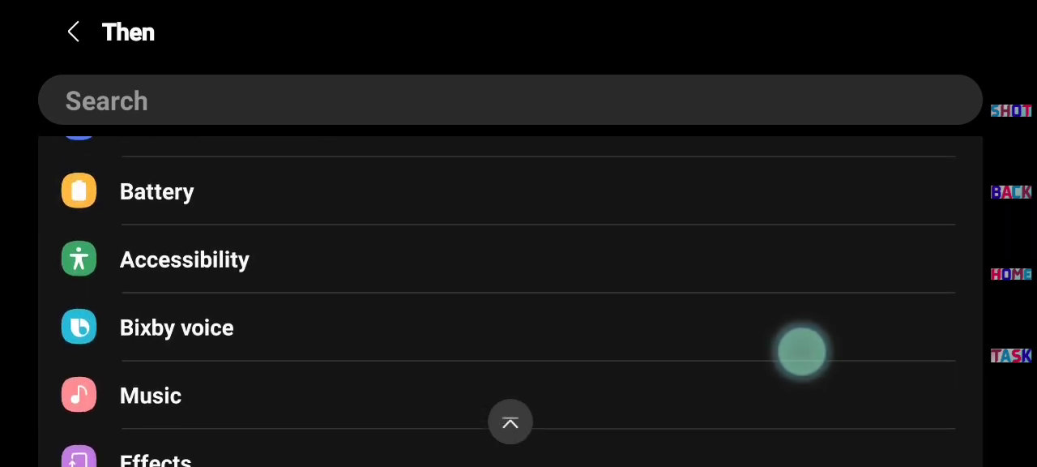
pyautogui.click(155, 192)
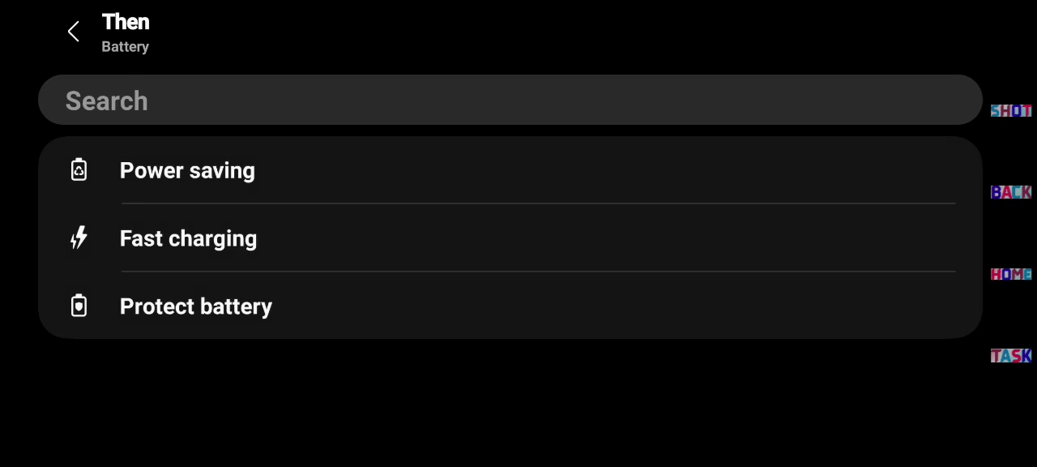
pyautogui.click(195, 305)
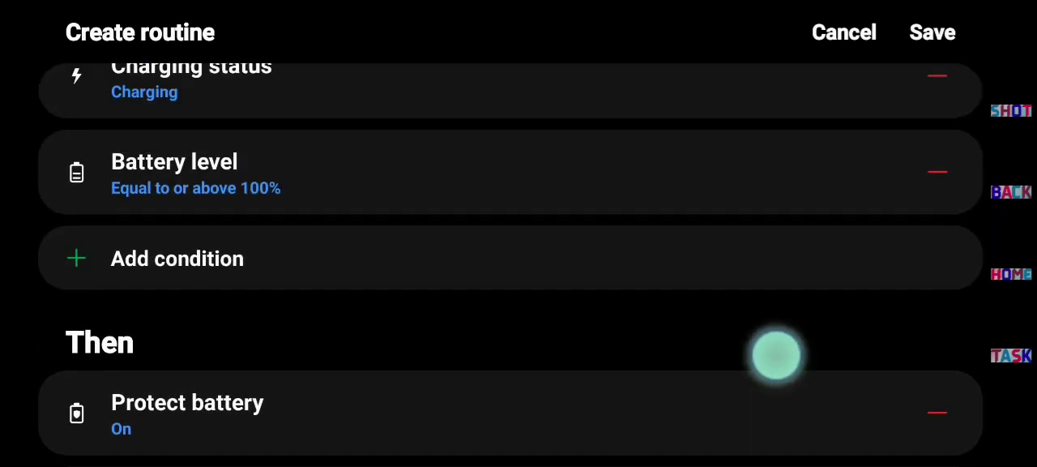
# - Back out of the routine and discard the unsaved changes
pyautogui.scroll(-3)
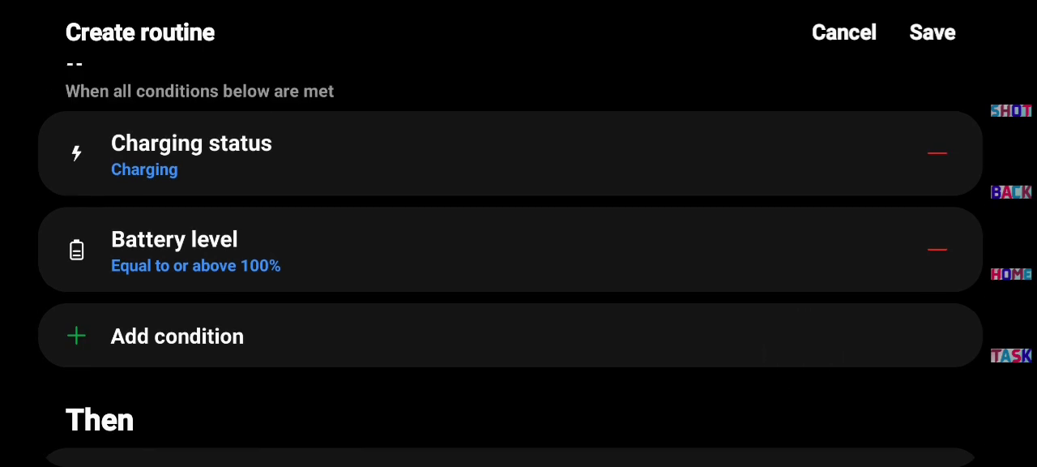
pyautogui.scroll(-3)
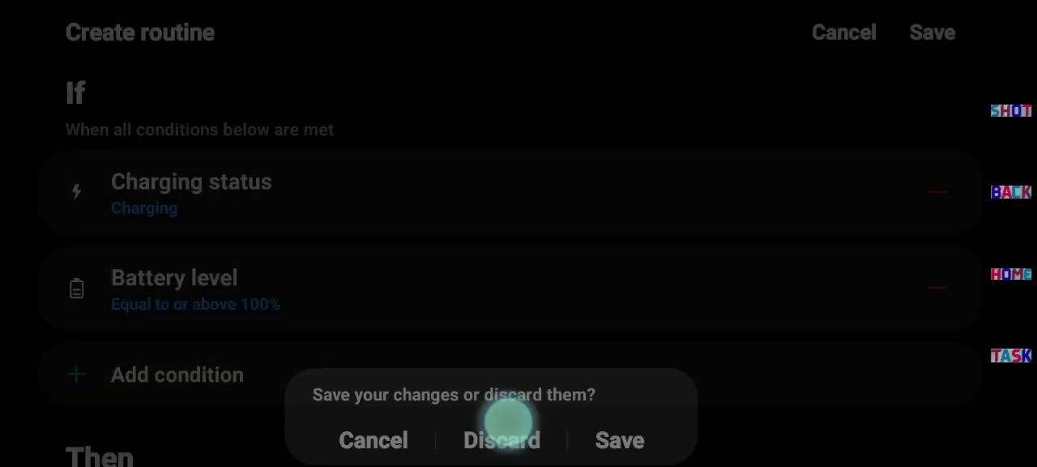
pyautogui.click(501, 441)
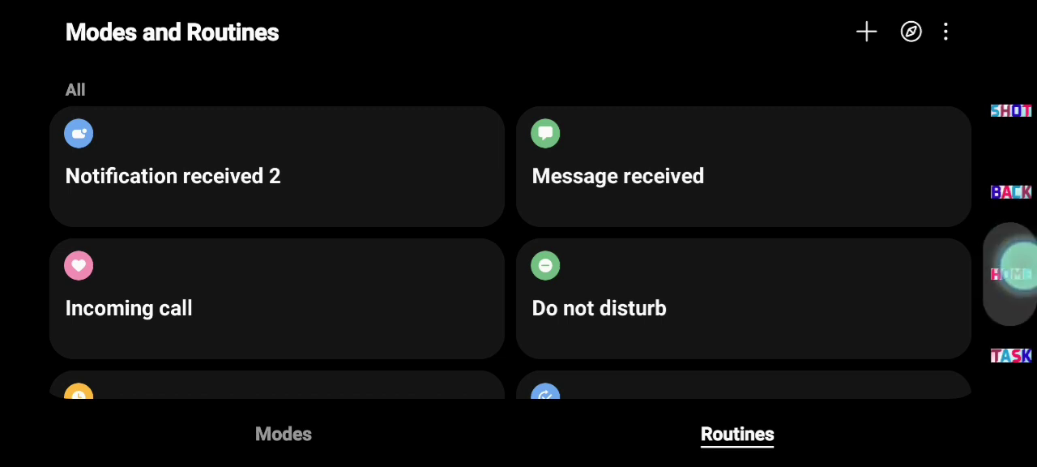